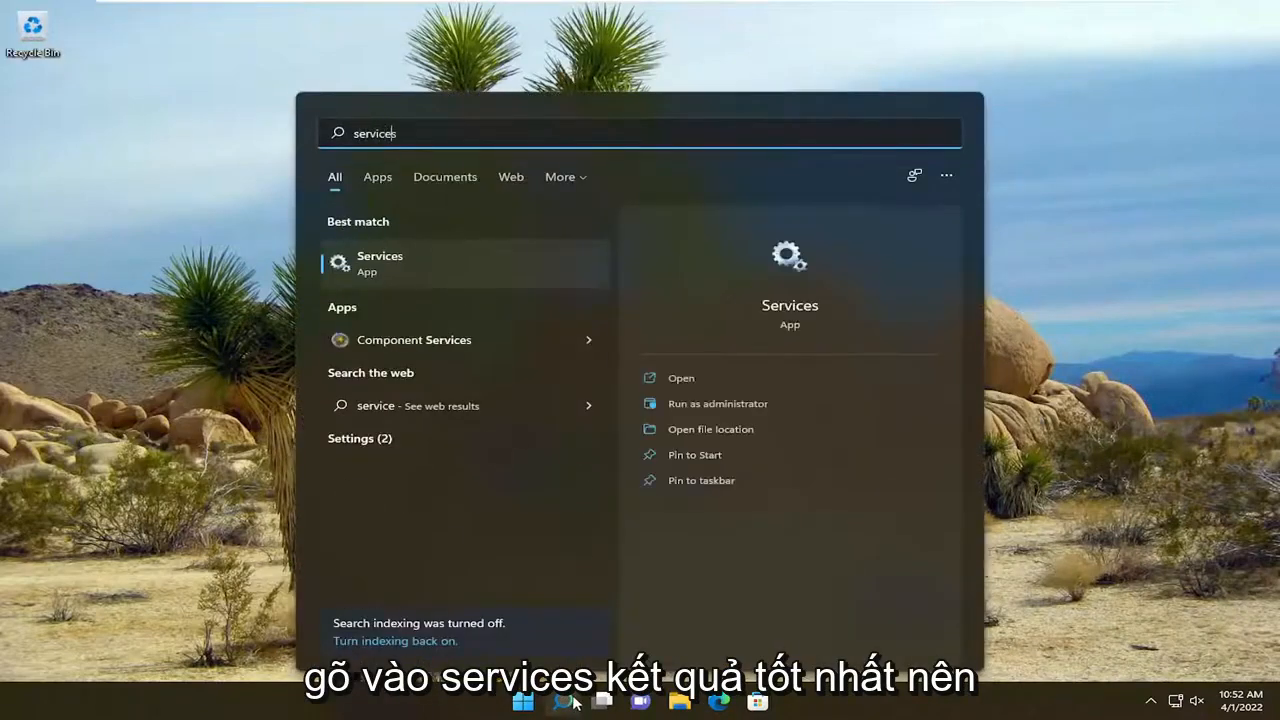
mouse_move(402, 262)
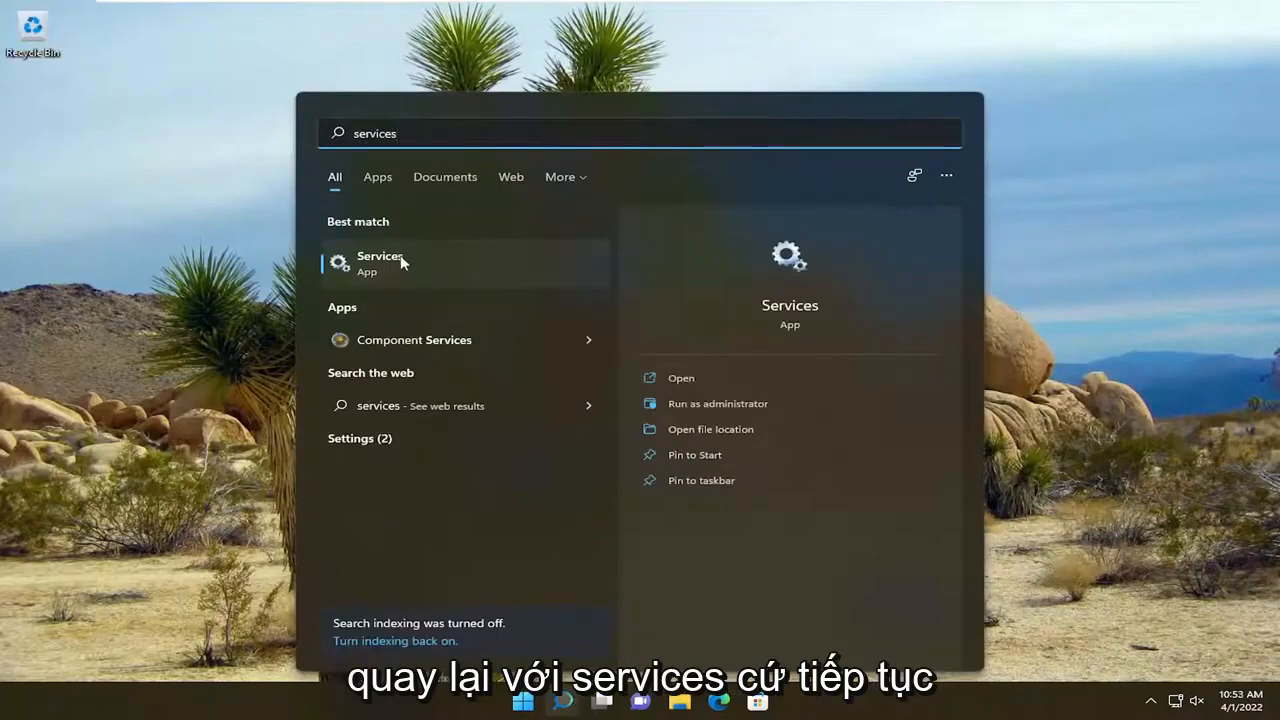
Open Services from the search results and scroll down to Windows Installer
click(380, 262)
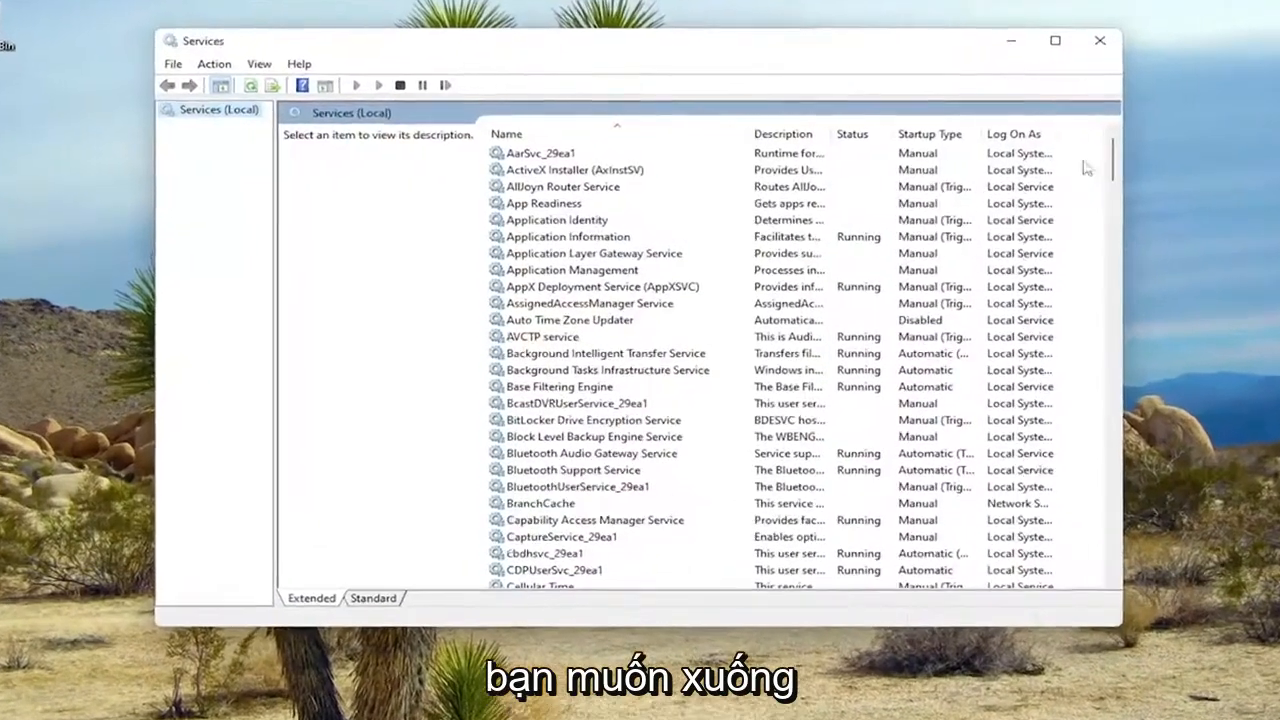
scroll(down, 3)
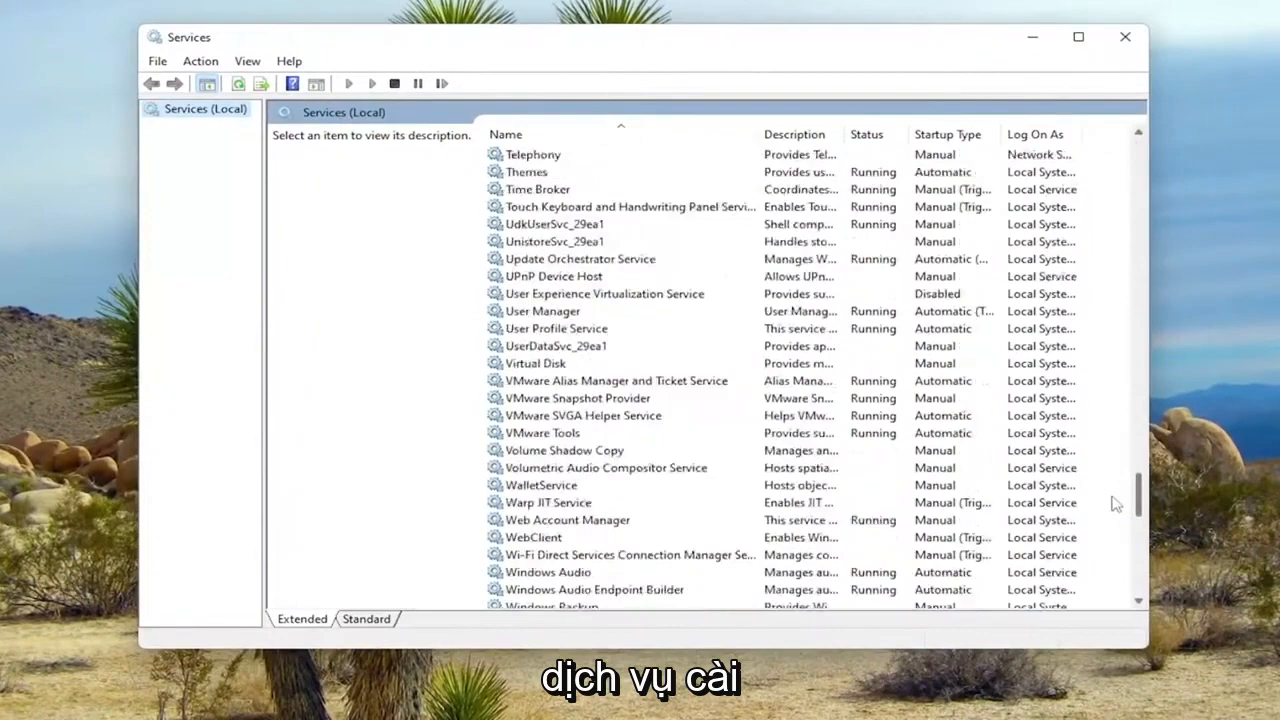
scroll(down, 3)
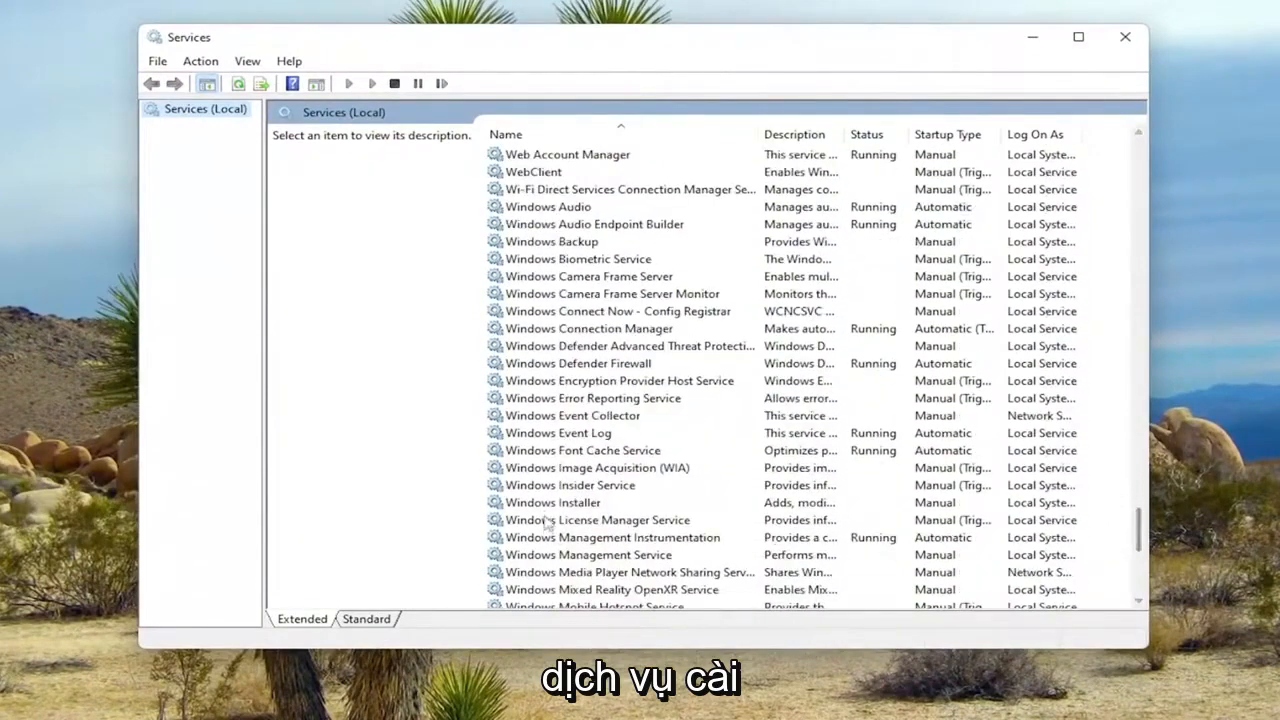
Start the Windows Installer service from its properties, then close Services
double_click(554, 502)
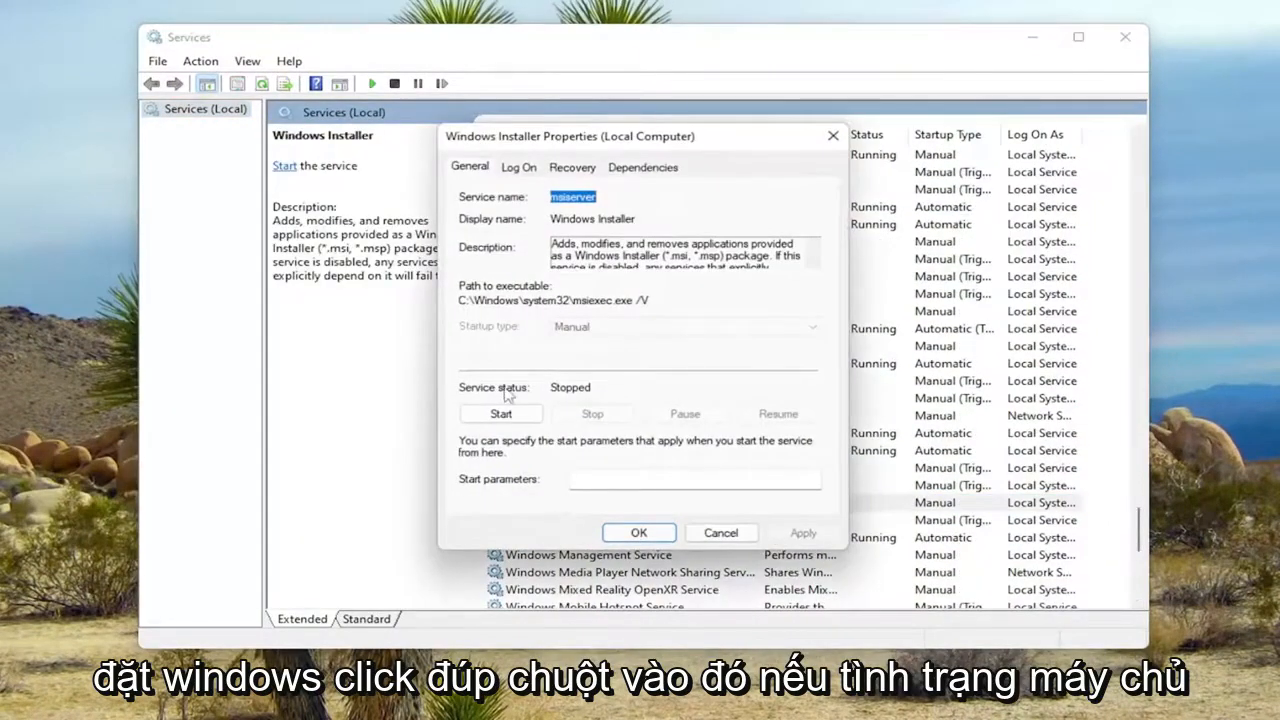
click(501, 414)
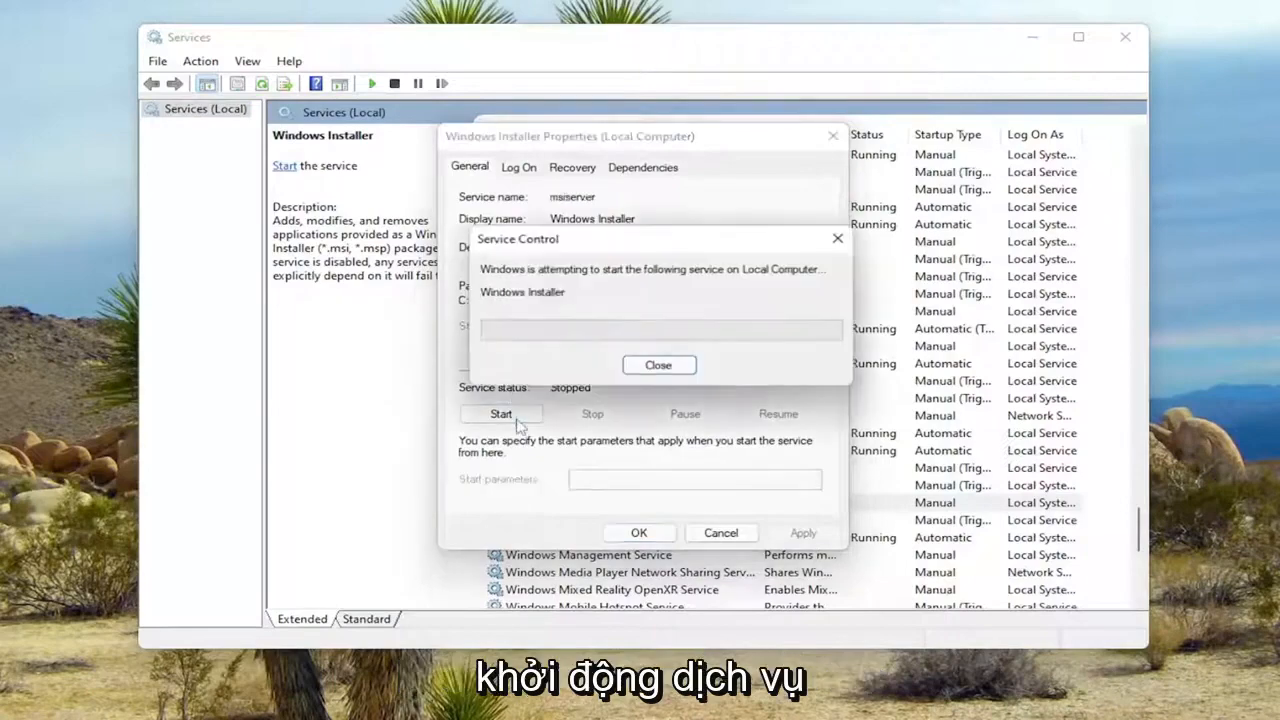
click(659, 365)
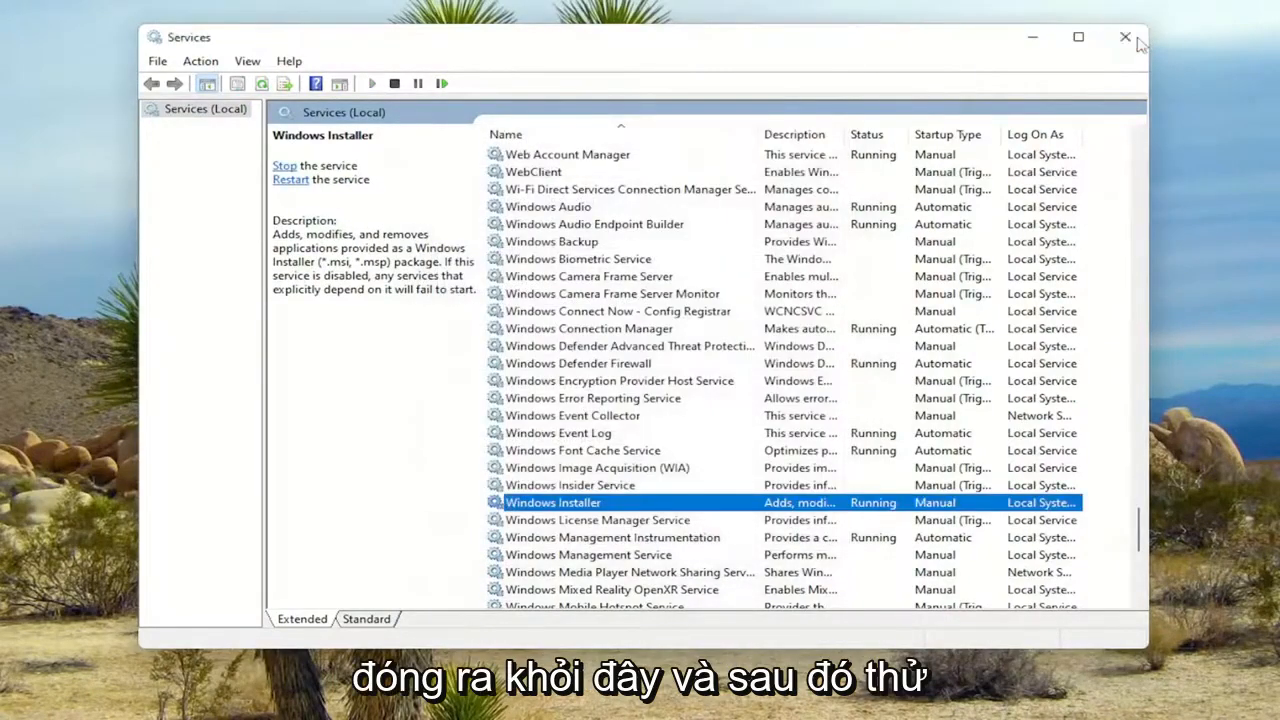
click(1124, 35)
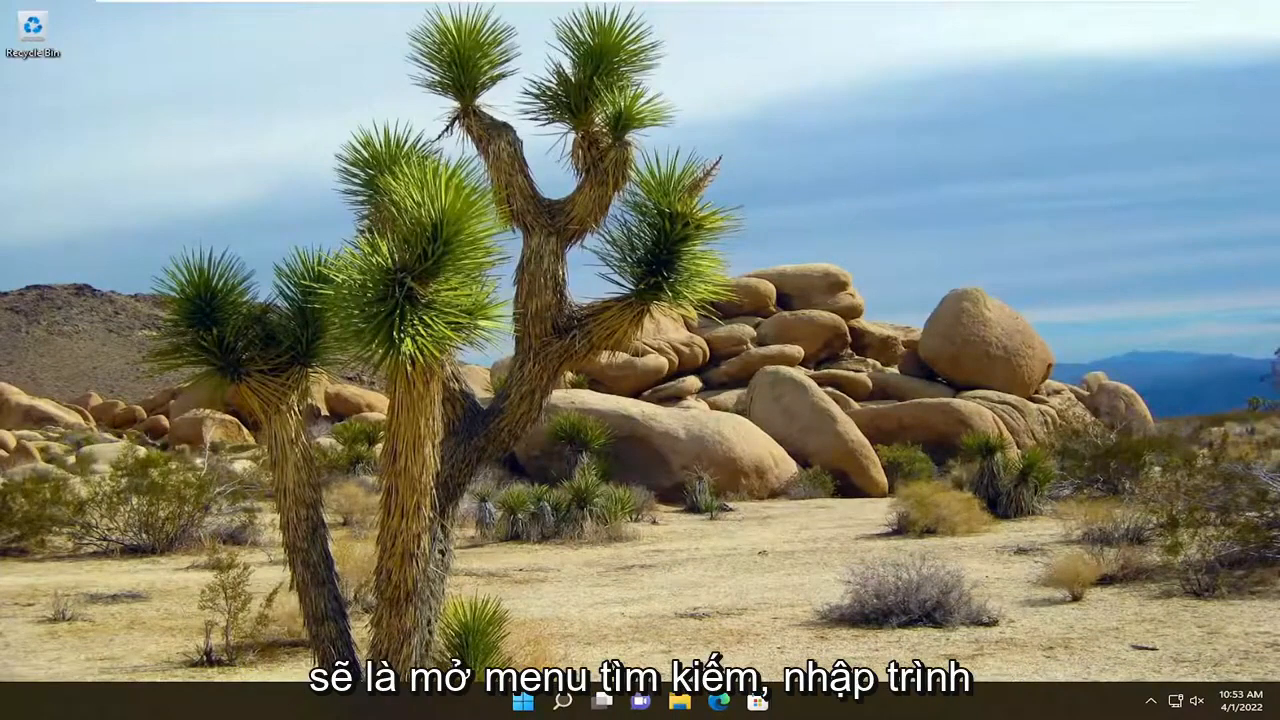
Search for 'troubleshoot settings' and open the Troubleshoot settings page
click(578, 707)
text(troubleshoot)
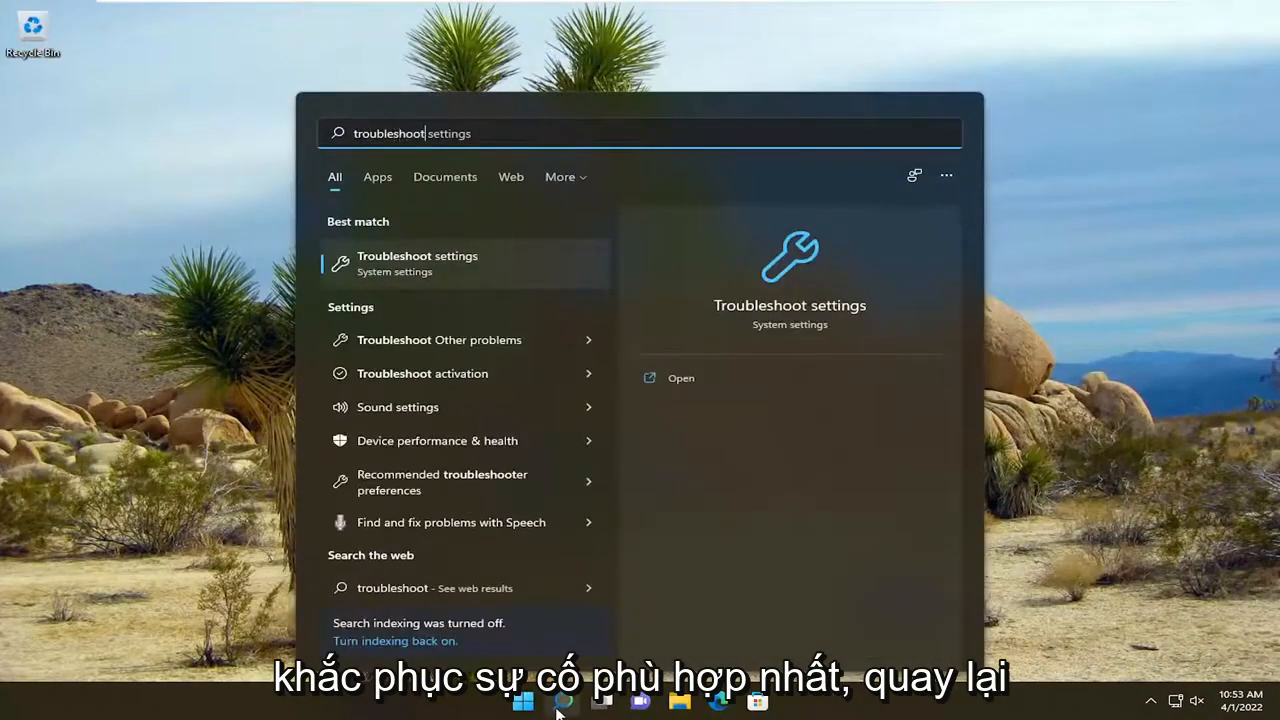
mouse_move(450, 263)
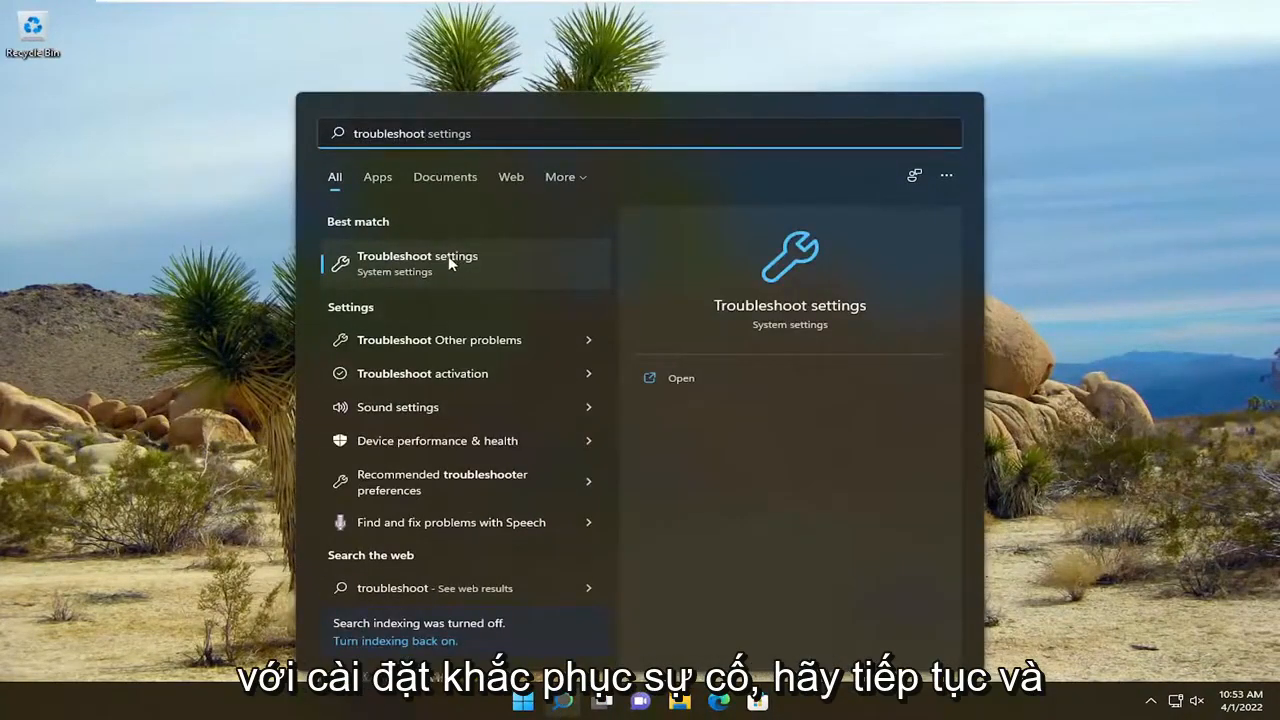
click(417, 263)
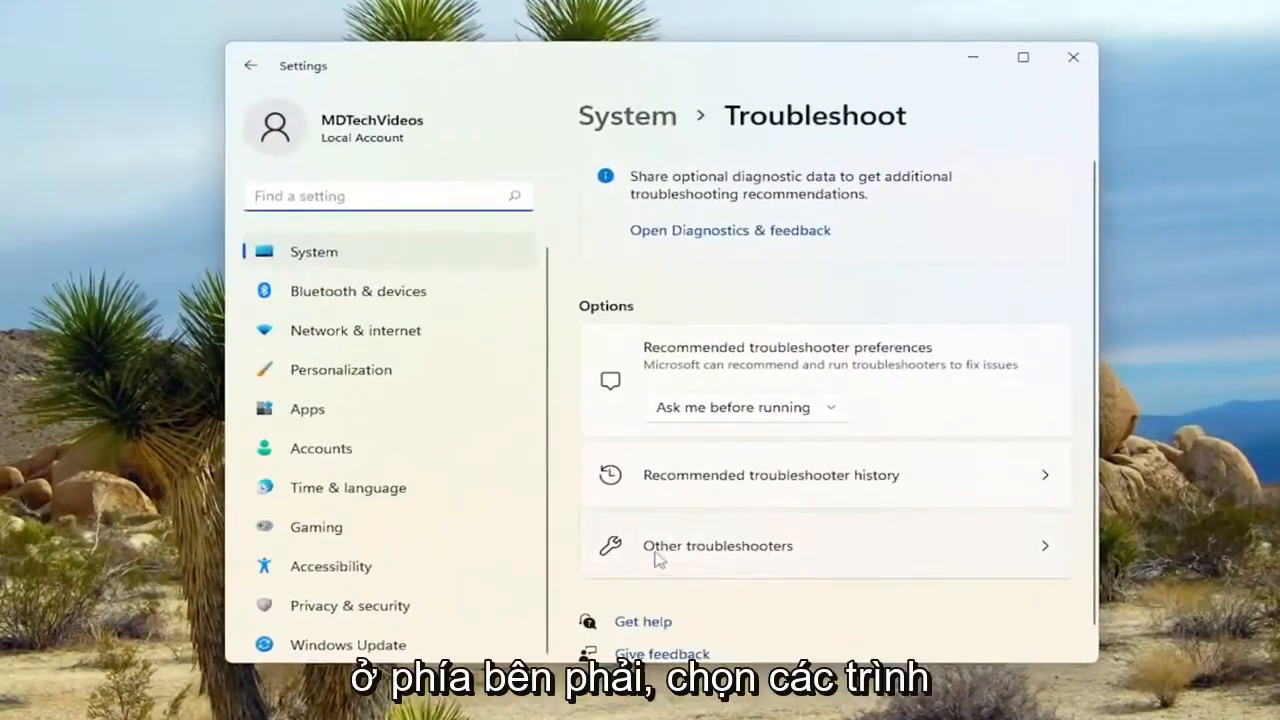
Run the Program Compatibility Troubleshooter with Not Listed and browse for the program
click(717, 546)
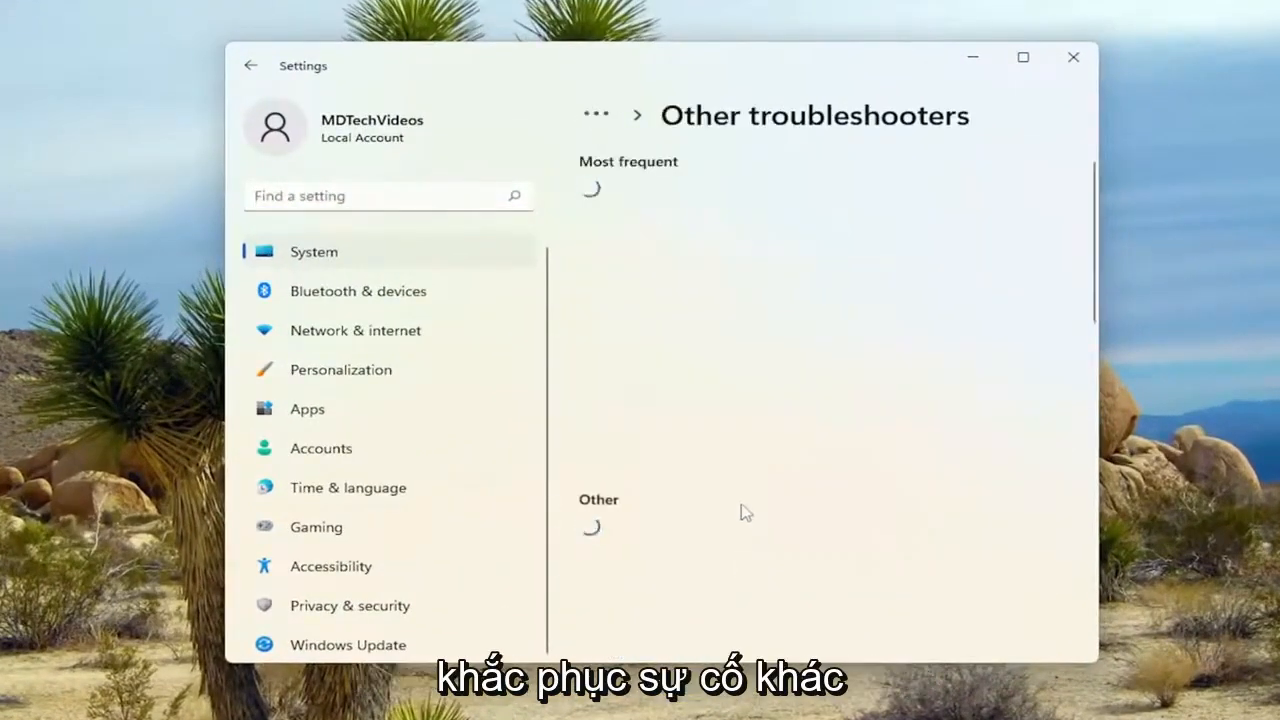
scroll(down, 3)
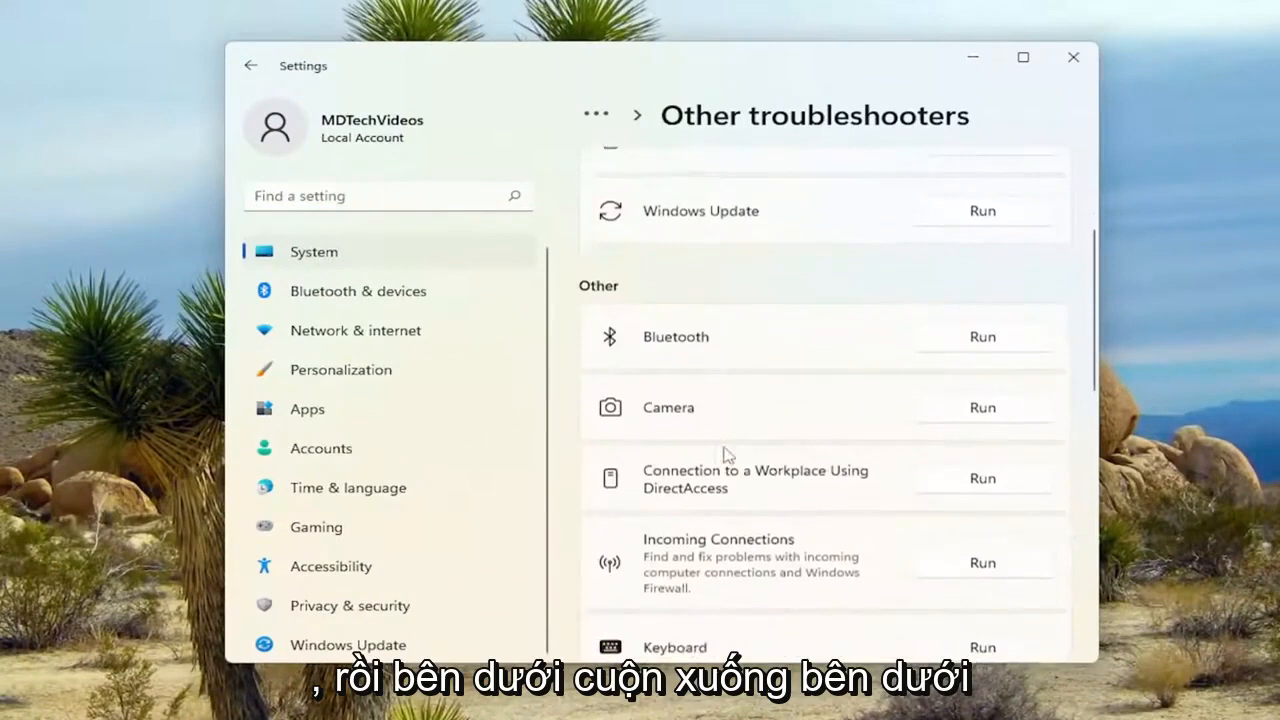
scroll(down, 3)
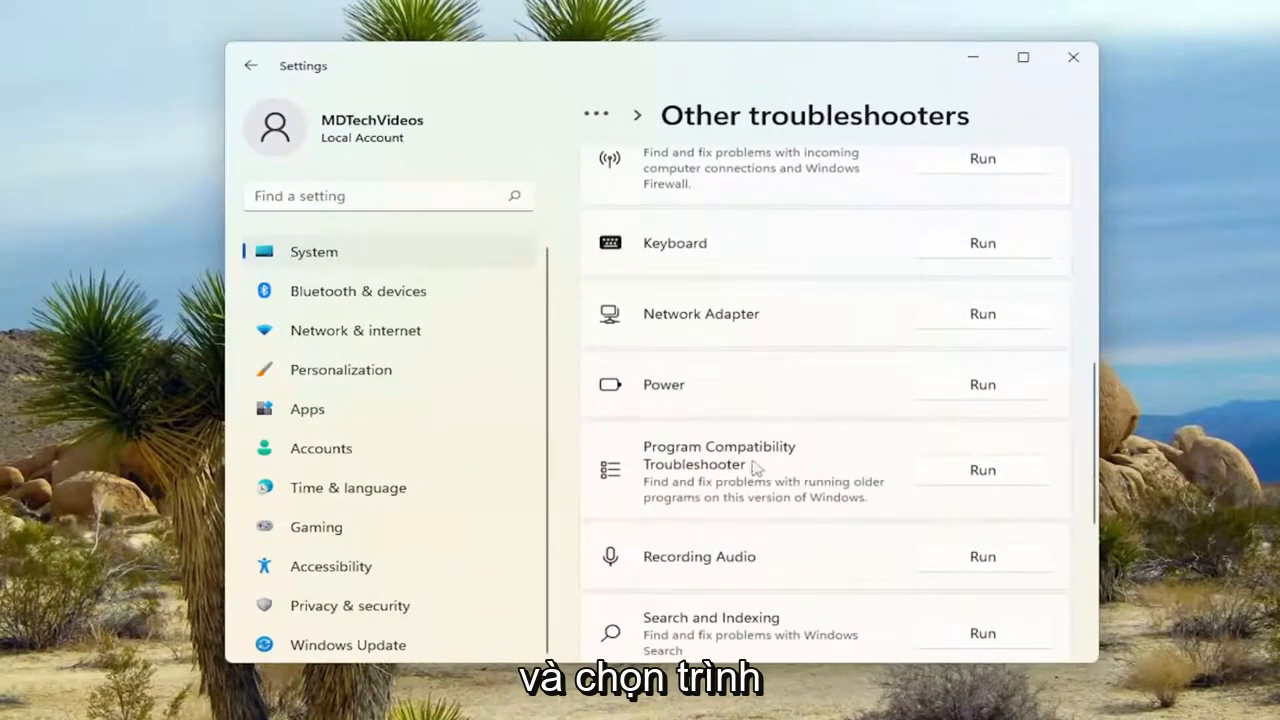
click(982, 470)
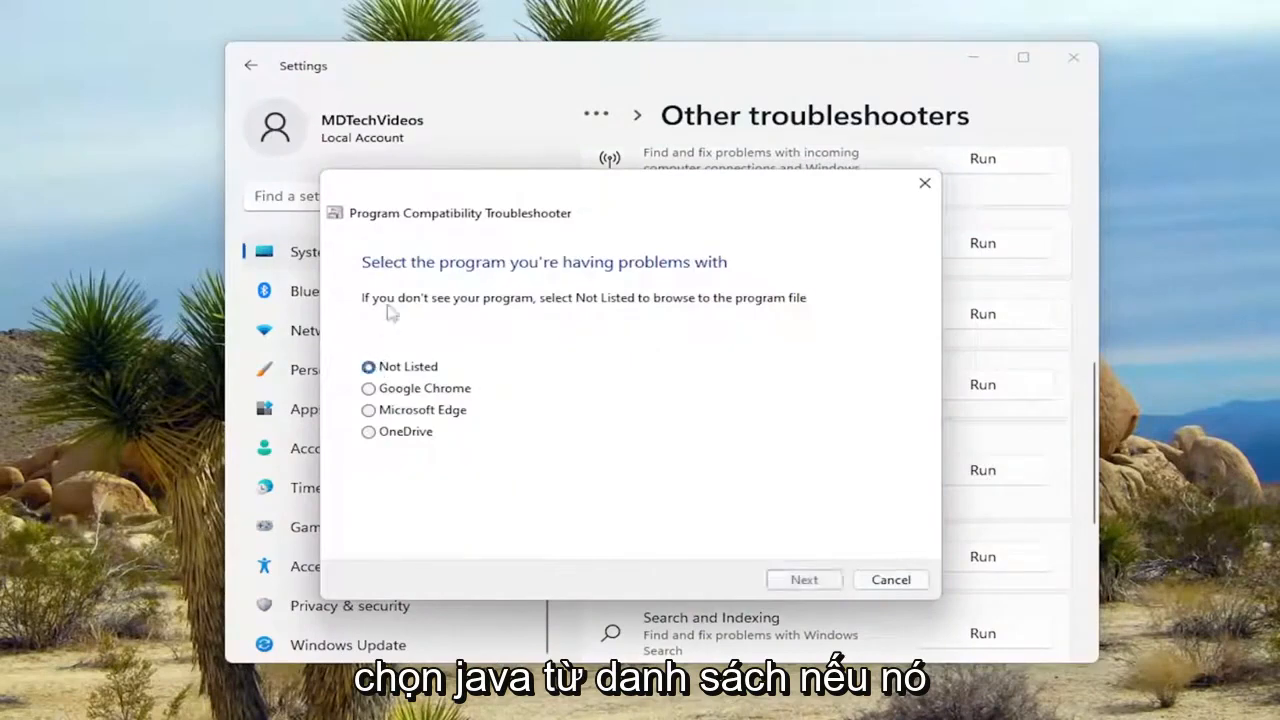
click(804, 580)
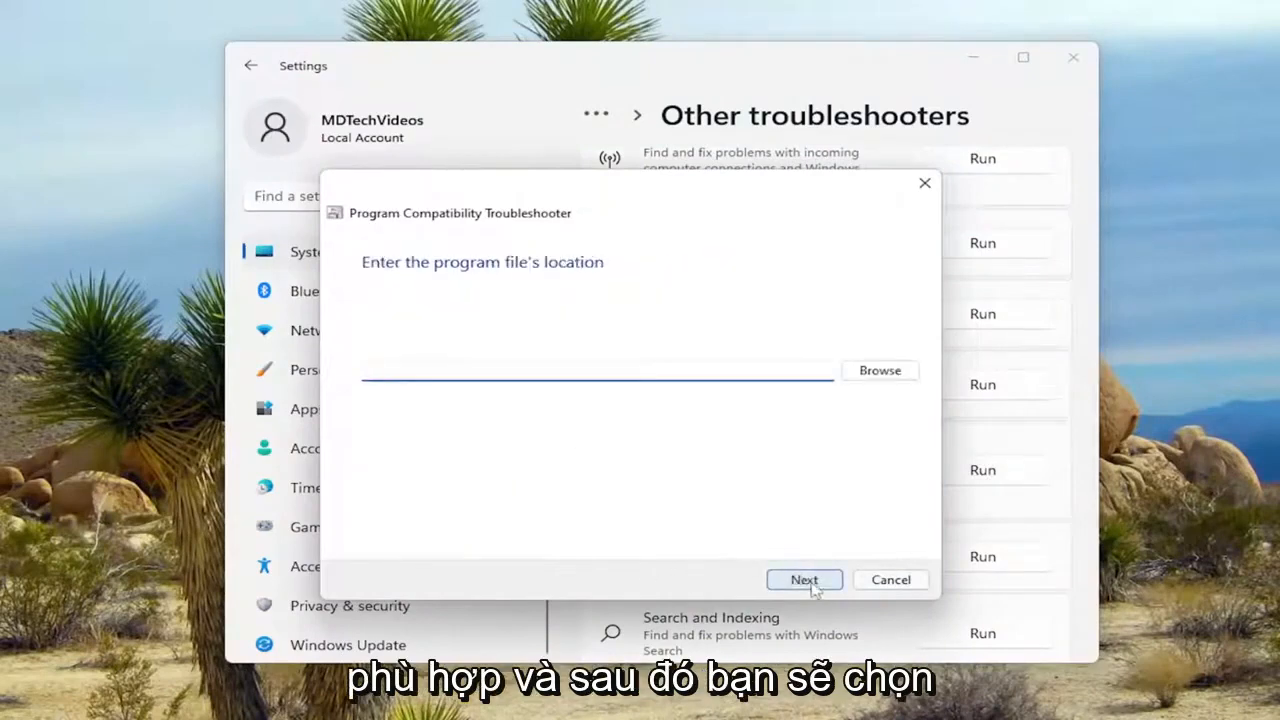
click(879, 370)
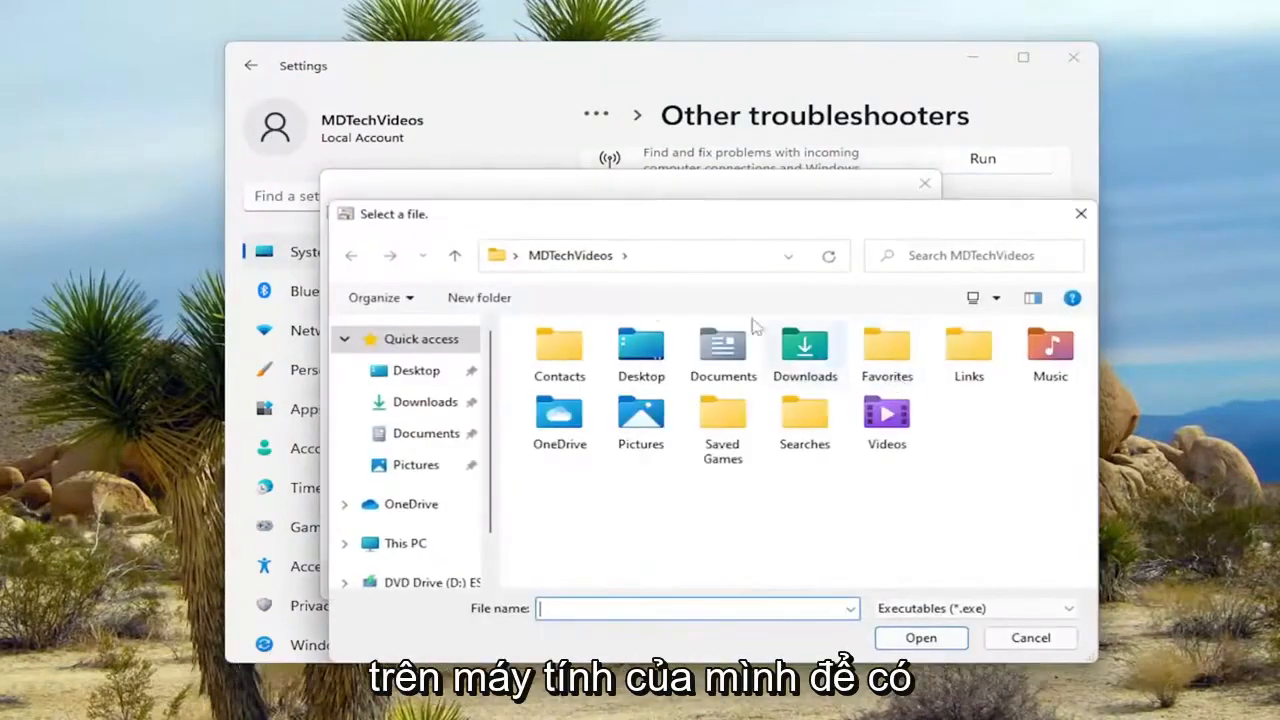
mouse_move(433, 364)
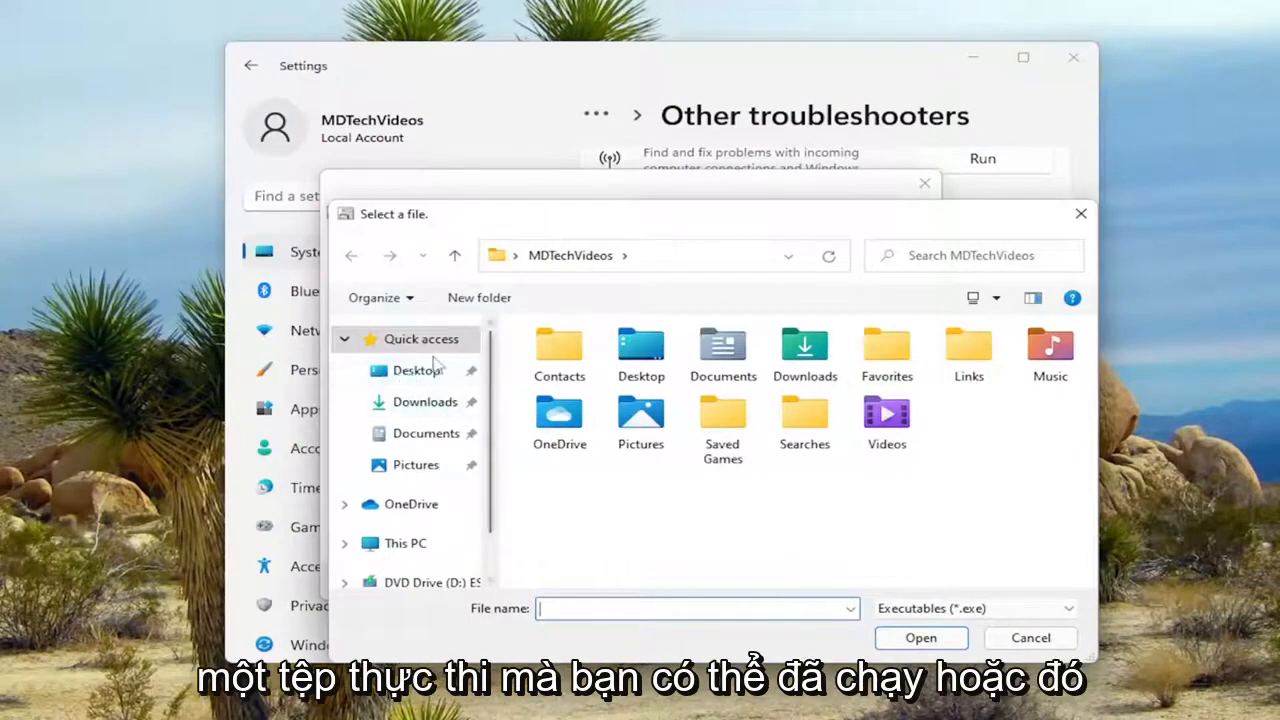
mouse_move(88, 312)
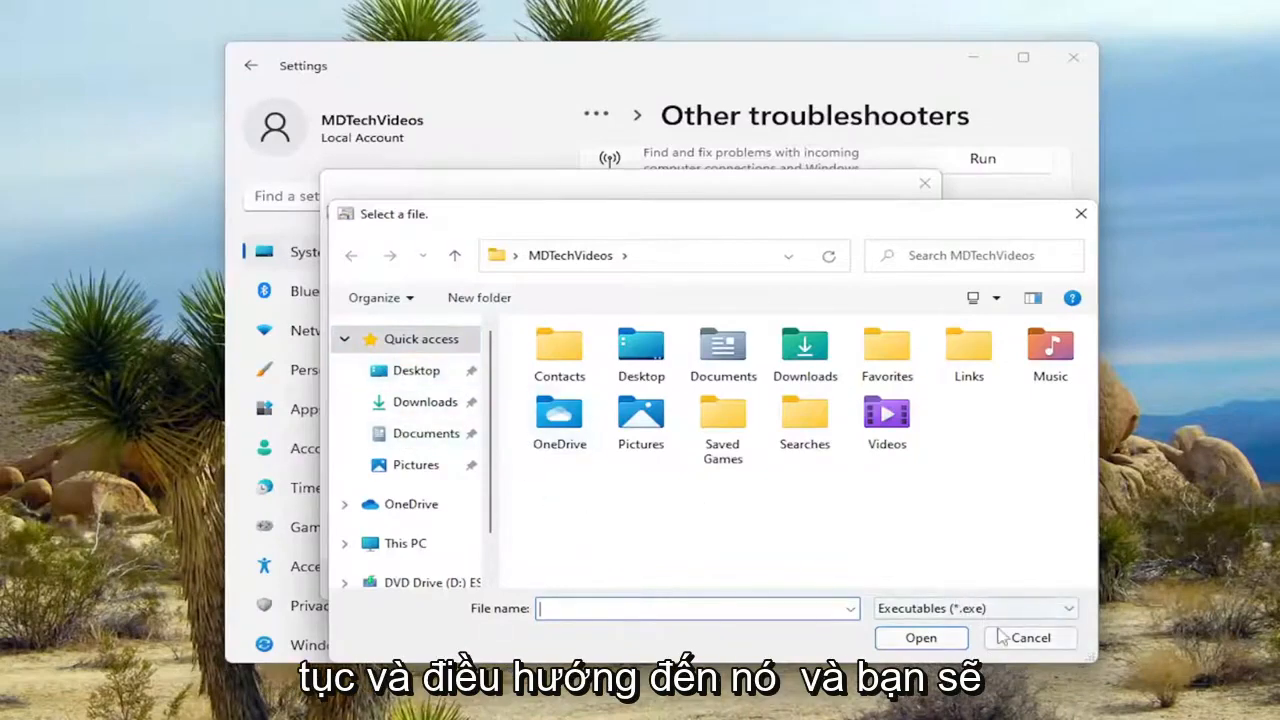
Cancel the Select a file dialog without choosing a file
click(1029, 637)
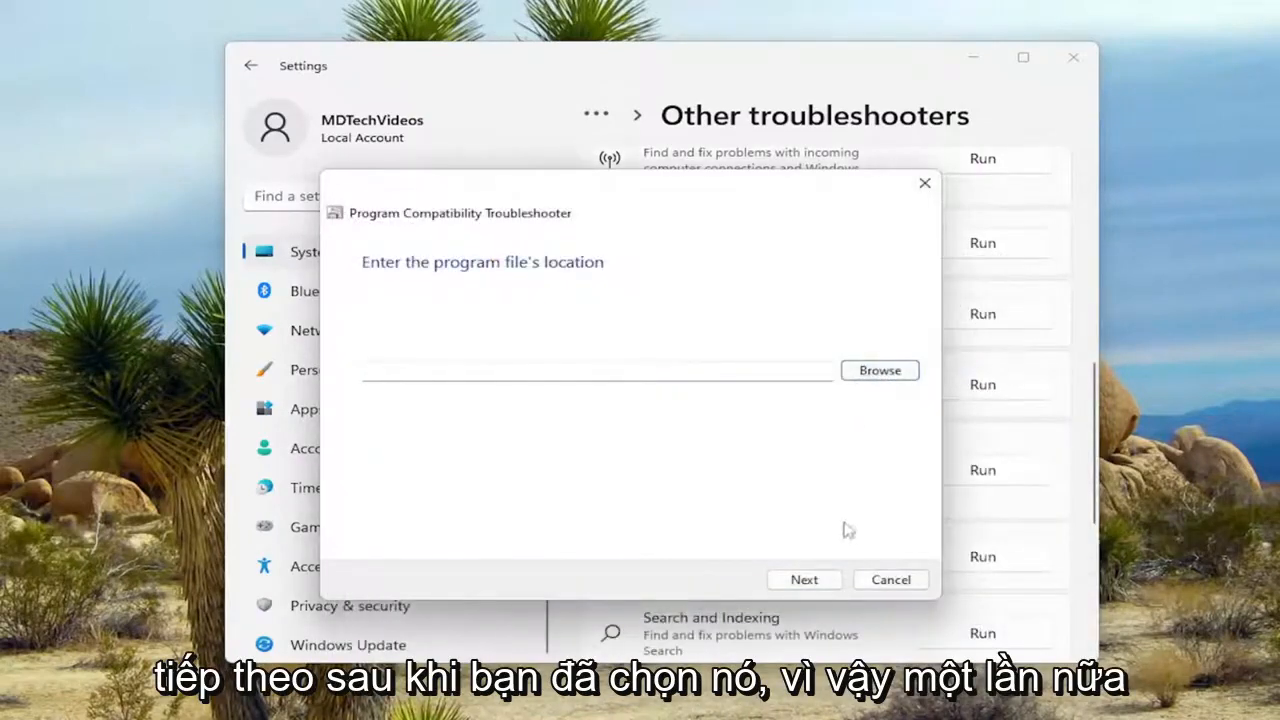
Return to the program list and pick Google Chrome as the problem program
click(804, 579)
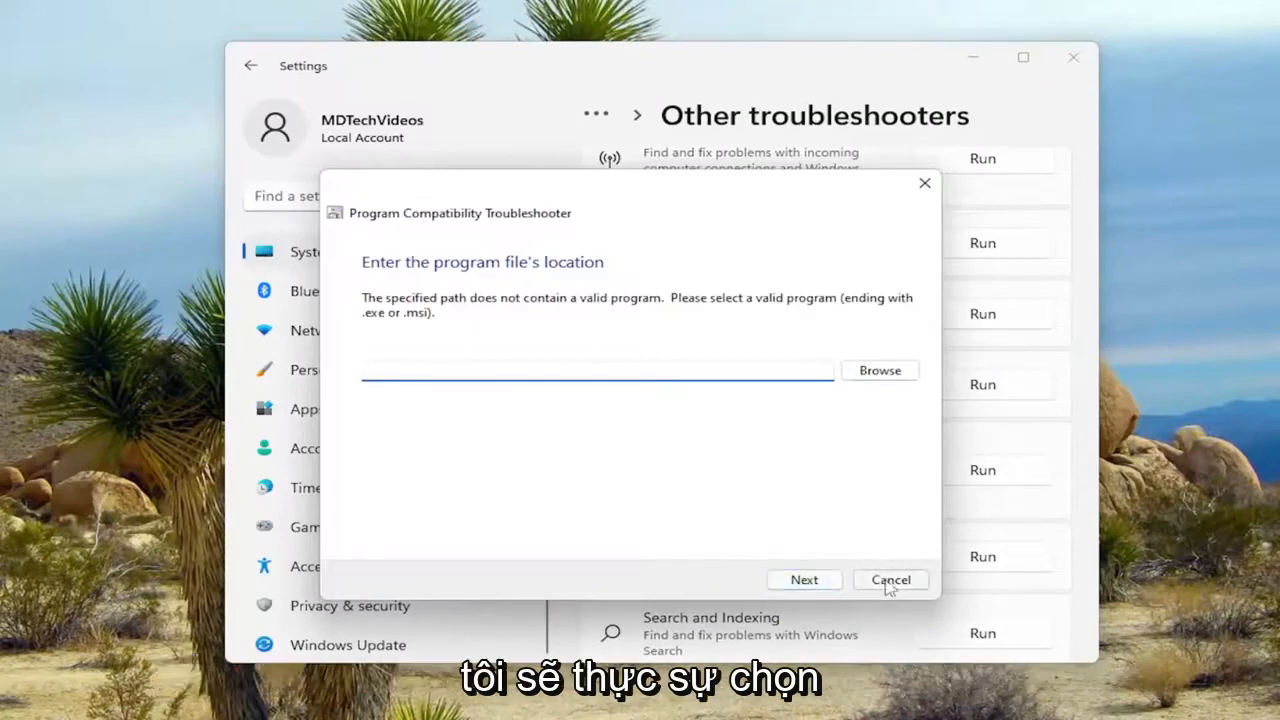
click(804, 579)
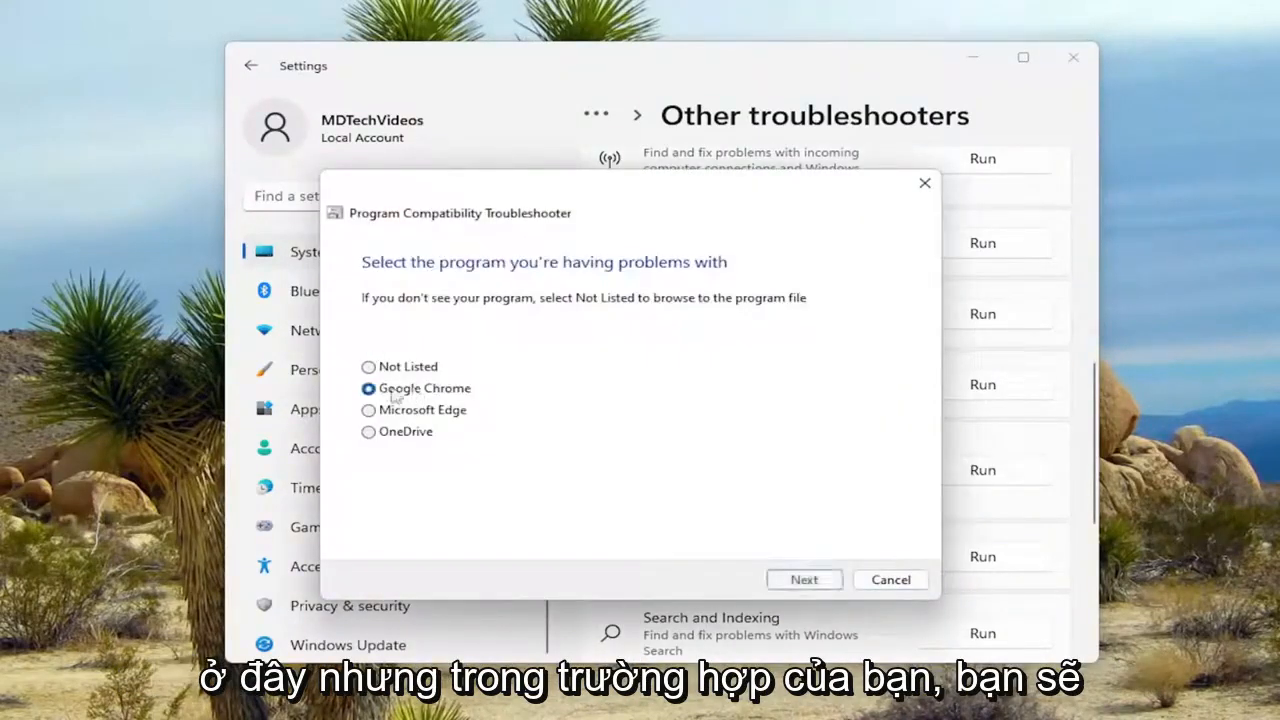
click(804, 579)
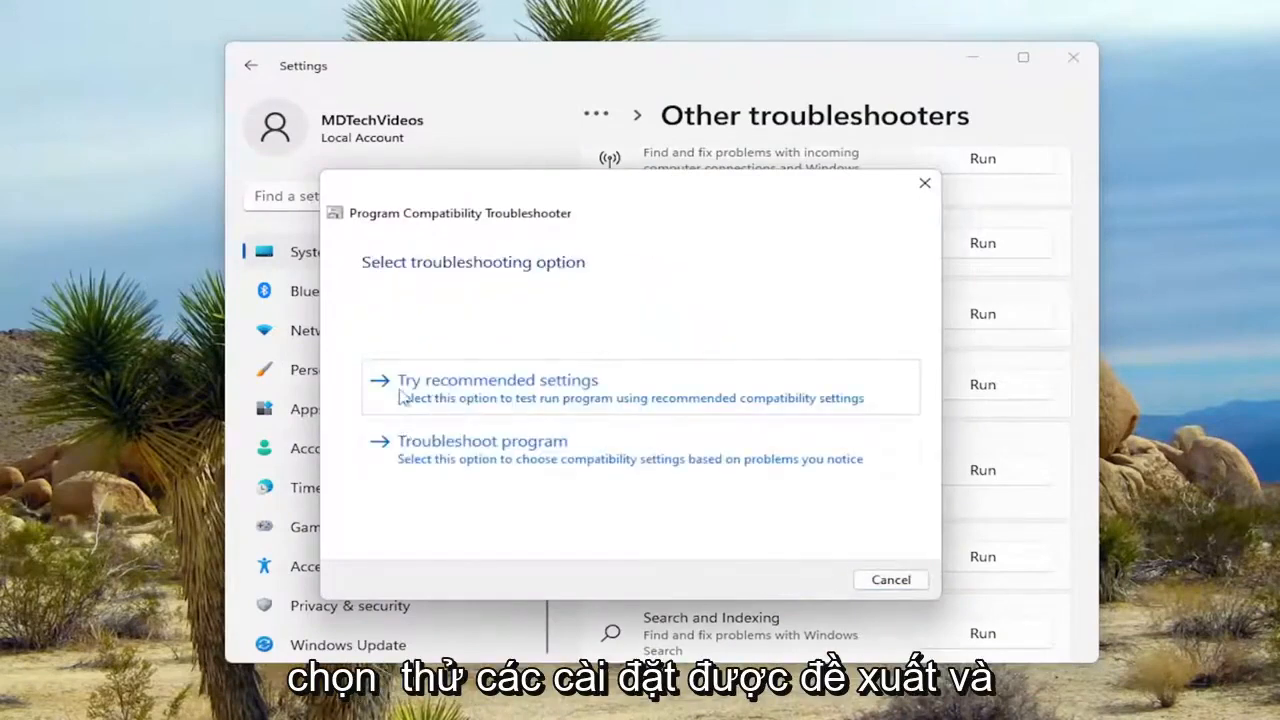
Apply recommended compatibility settings to Chrome, finish as fixed, and close Settings
click(496, 380)
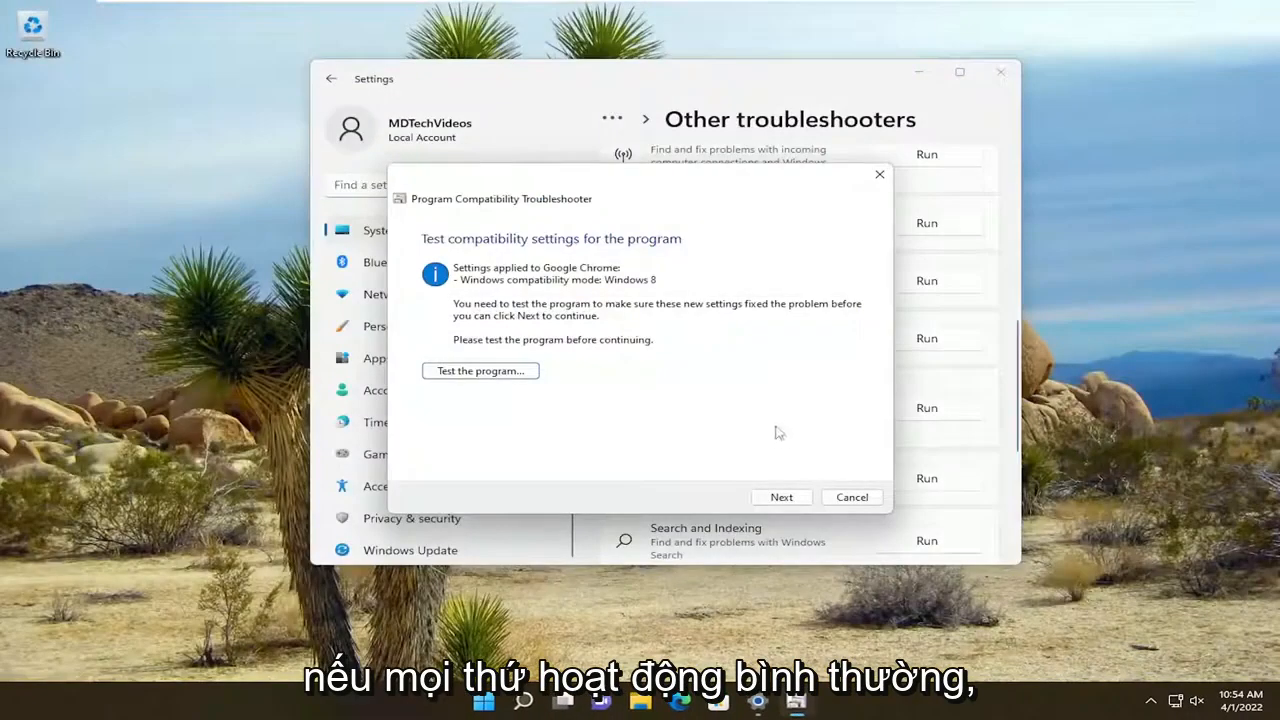
click(781, 497)
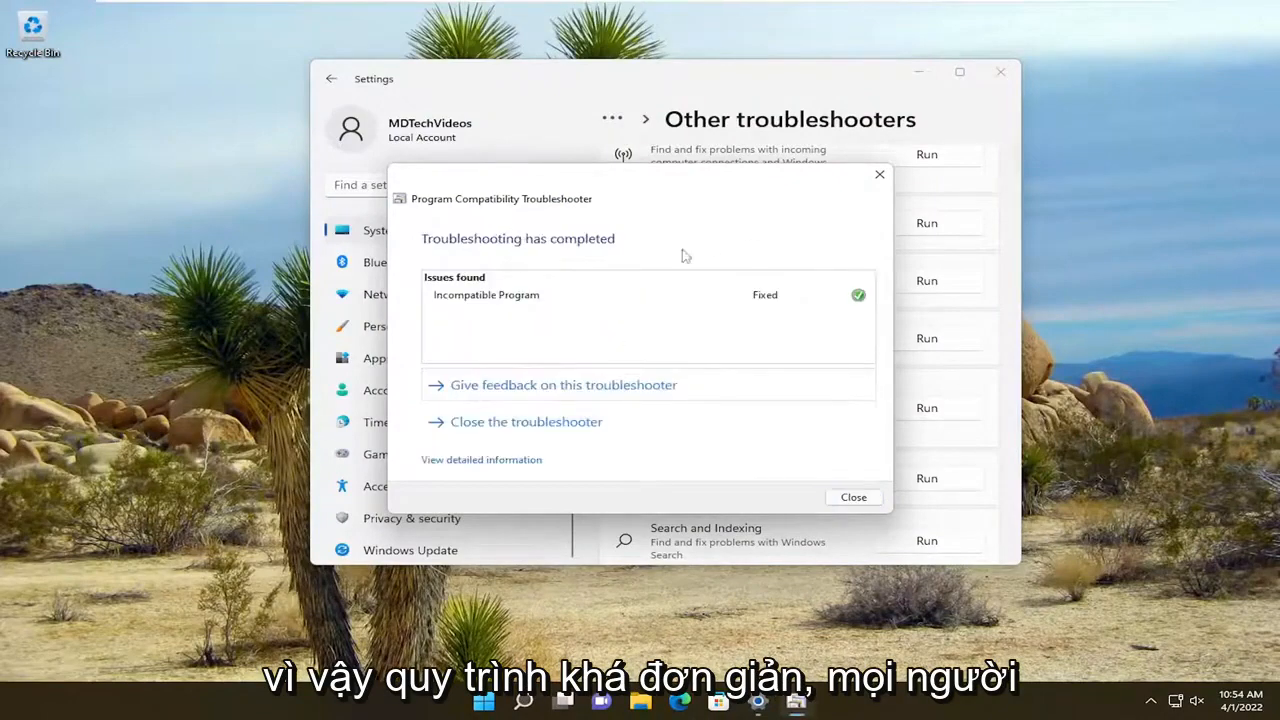
click(853, 497)
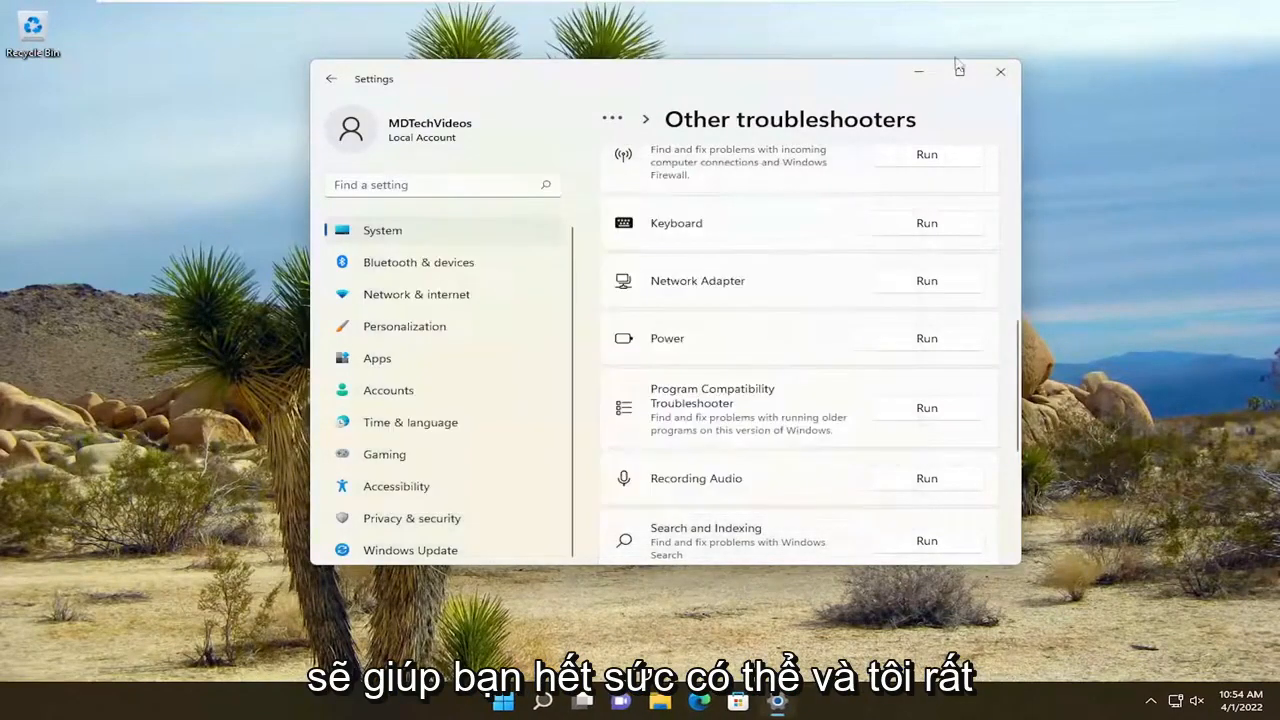
click(999, 72)
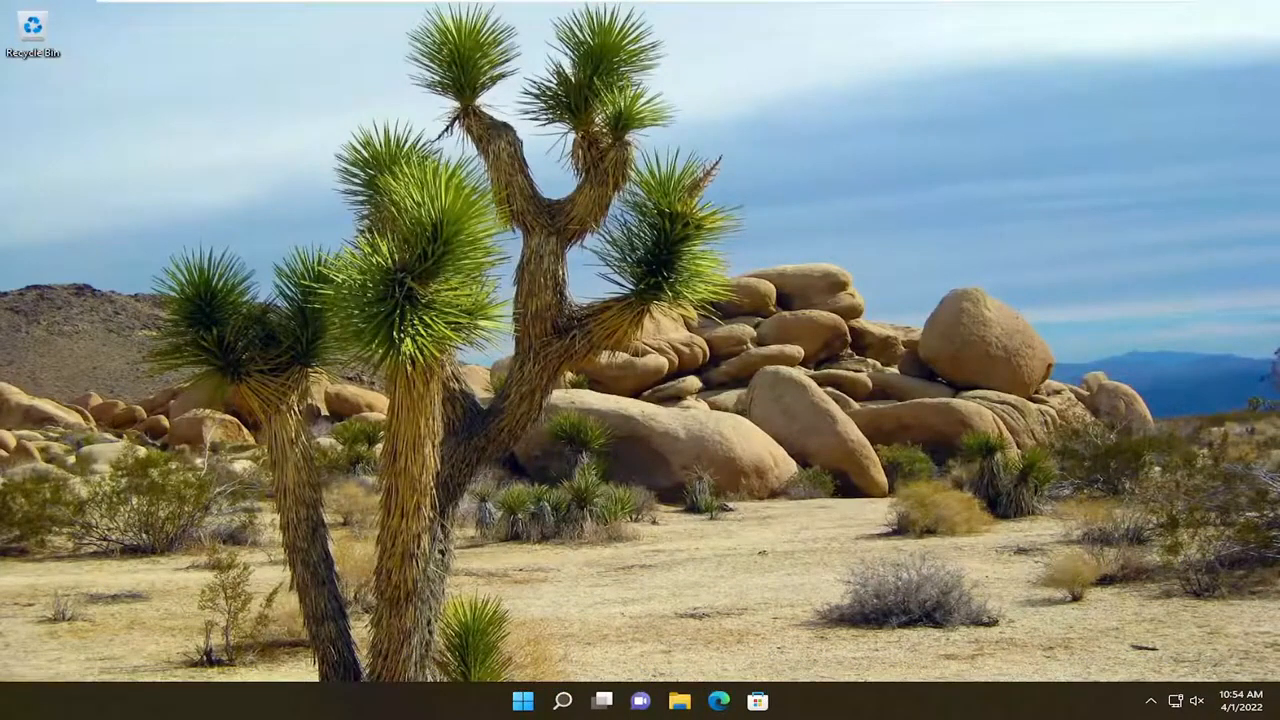